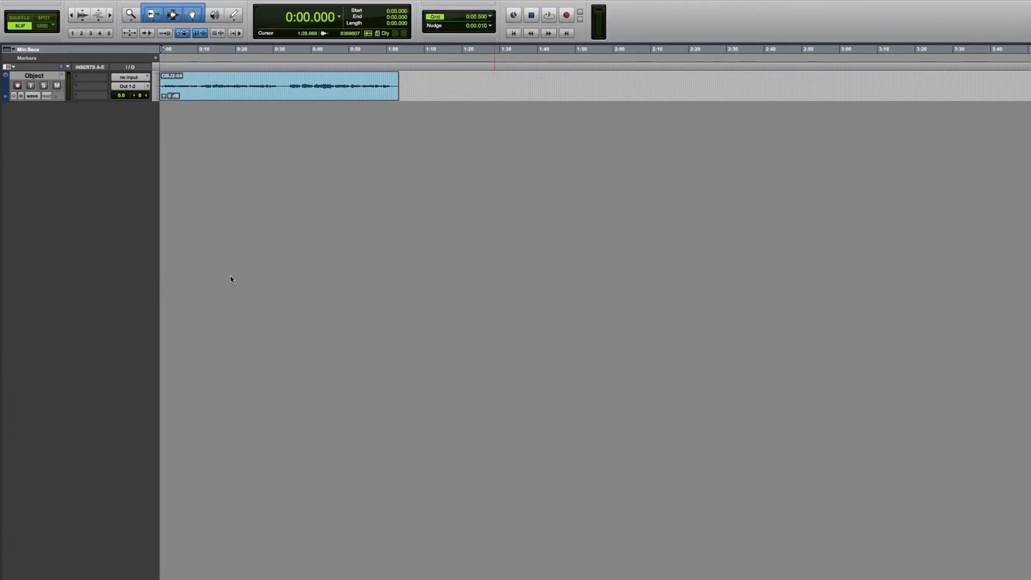
mouse_move(94, 99)
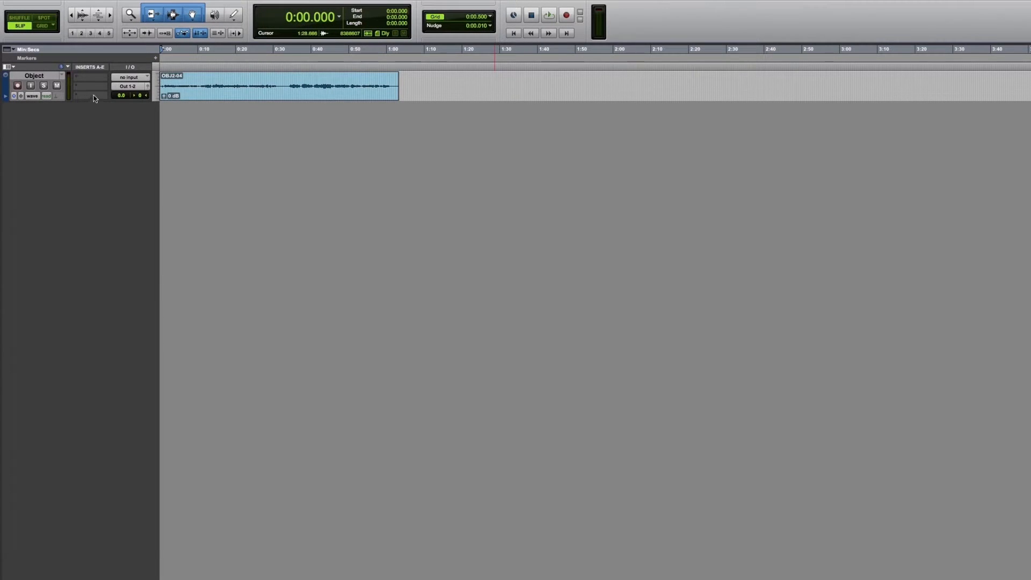
Add the GAUDIO LAB GWorksSlave plug-in to the Object track's insert slot
left_click(90, 78)
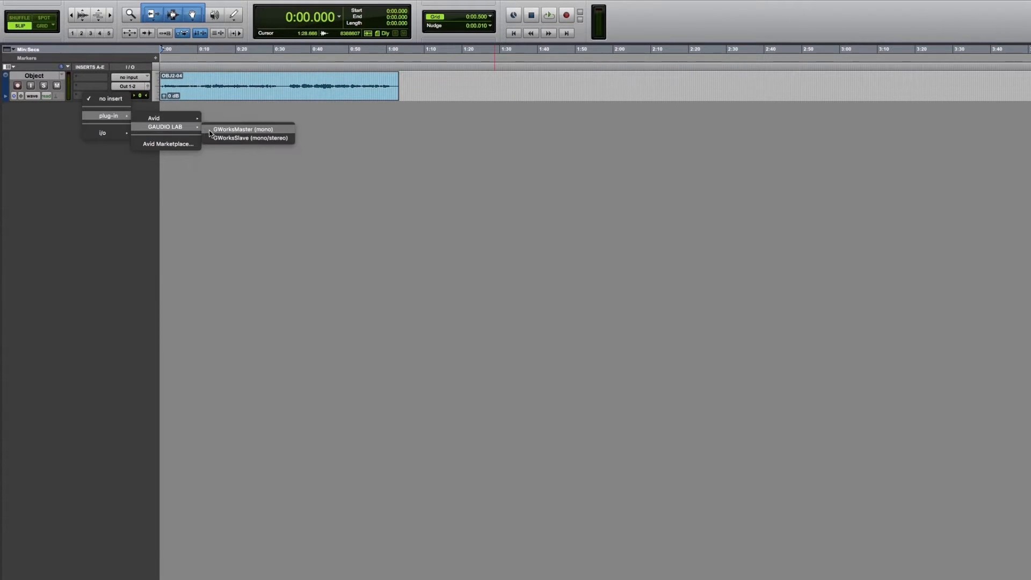
left_click(251, 138)
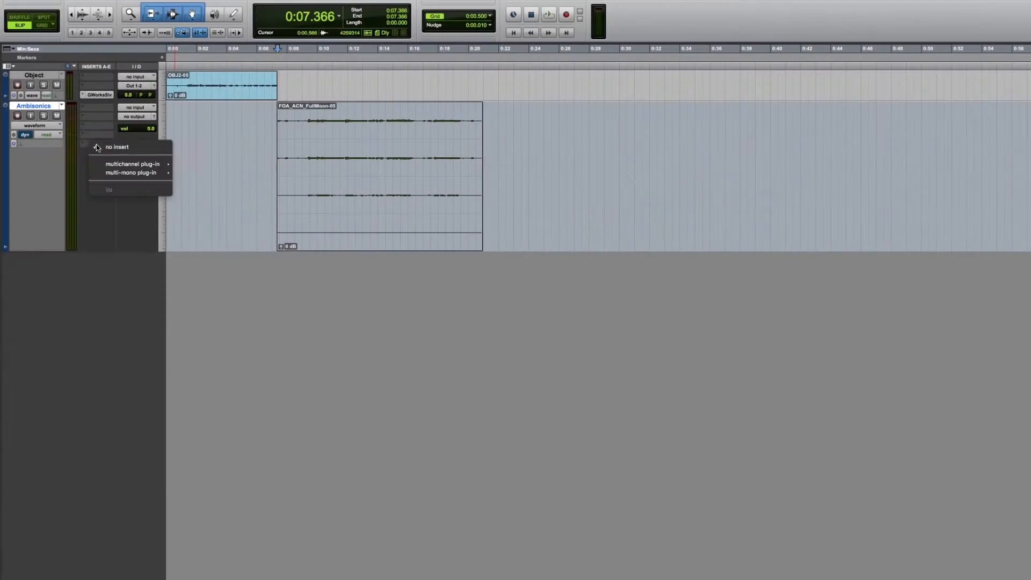
mouse_move(133, 163)
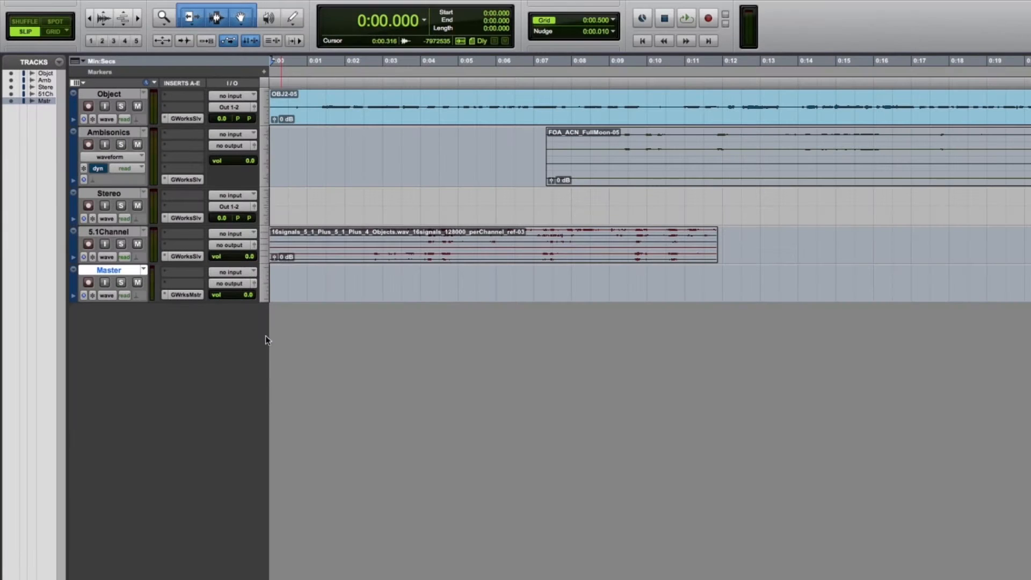
Show the Object track's slave settings with interactive head rotation enabled
left_click(186, 118)
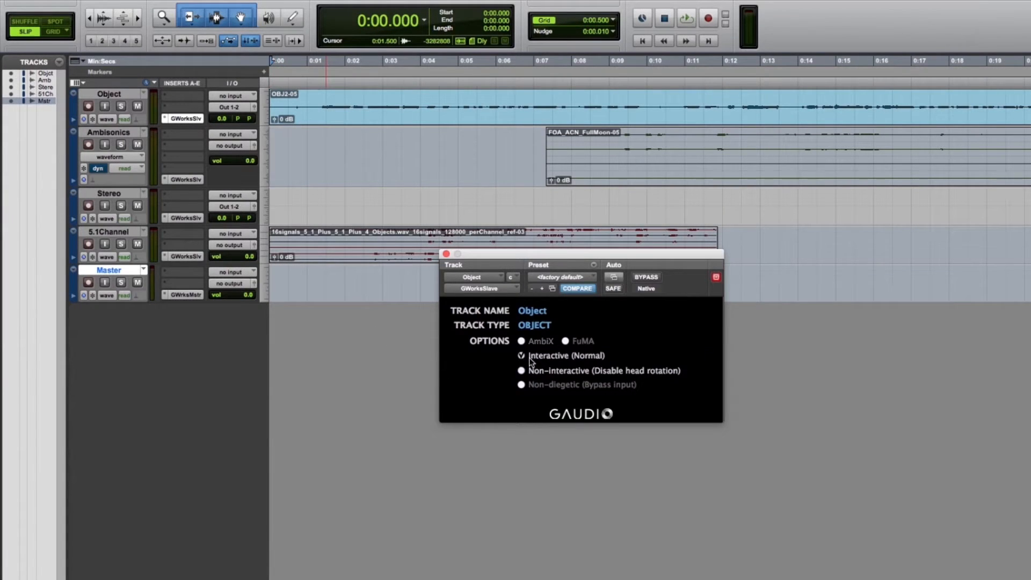
left_click(522, 371)
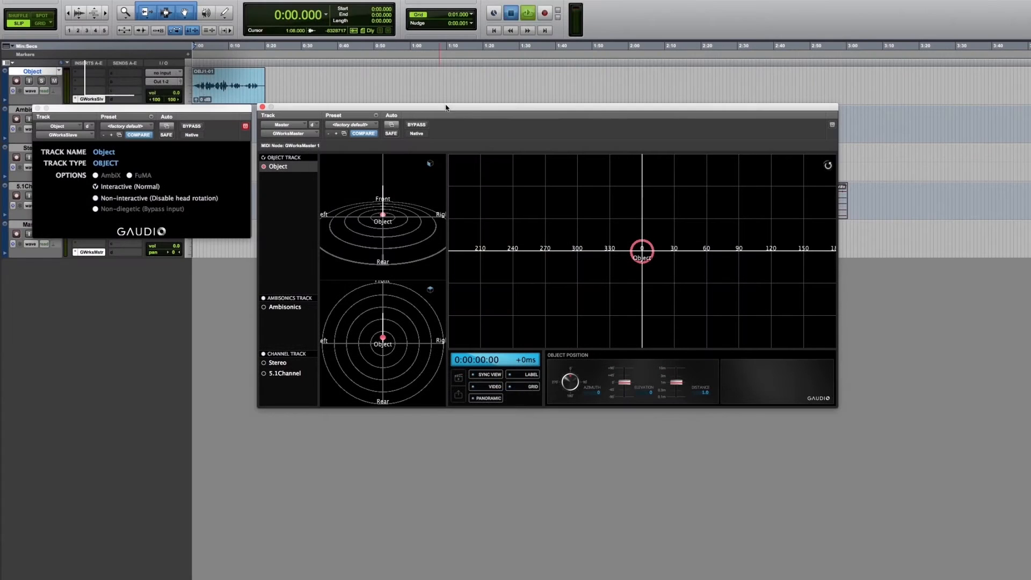
Play the session and move the Object source right then left above the horizon
left_click(526, 12)
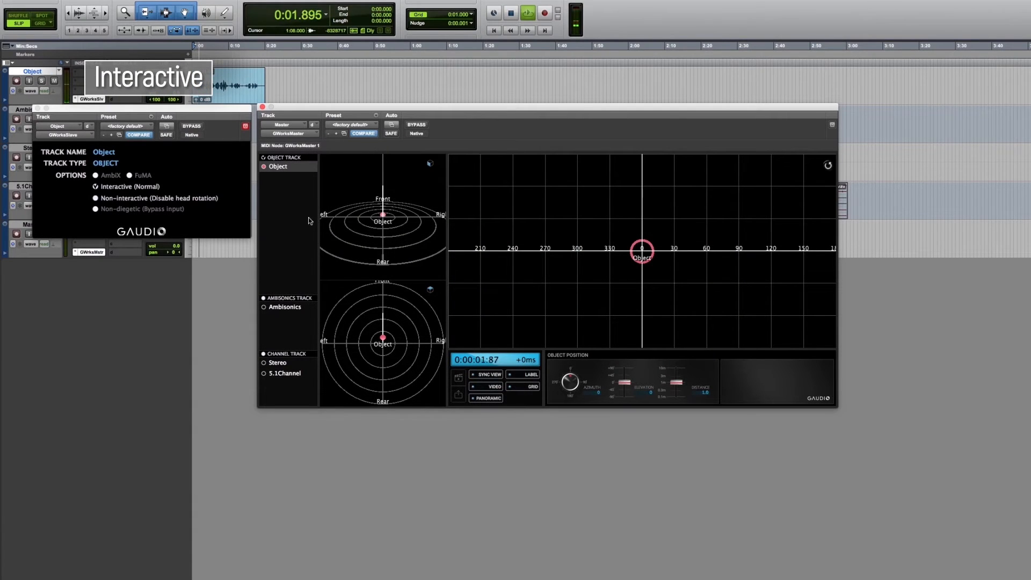
left_click_drag(641, 250, 525, 216)
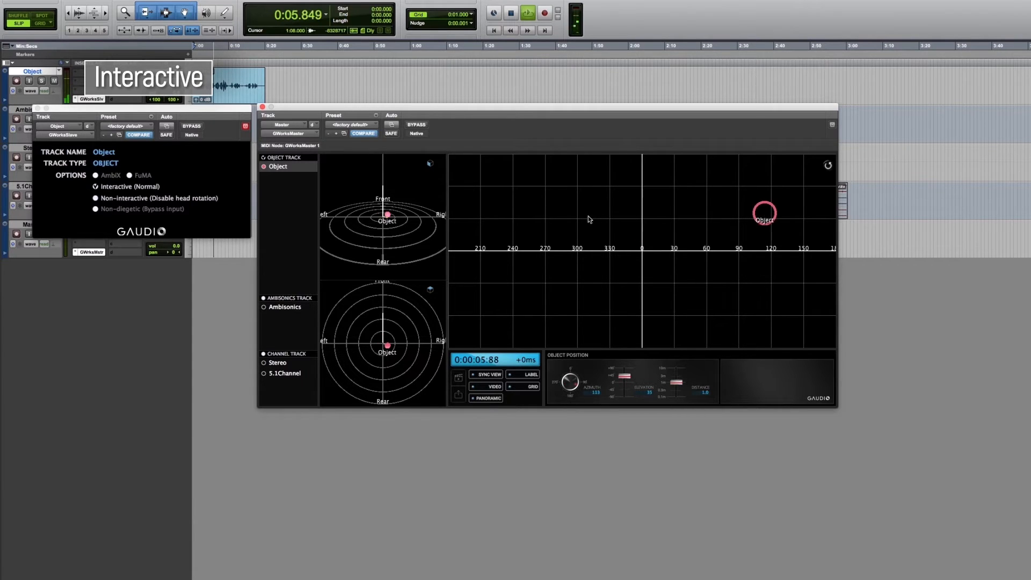
left_click_drag(763, 213, 531, 214)
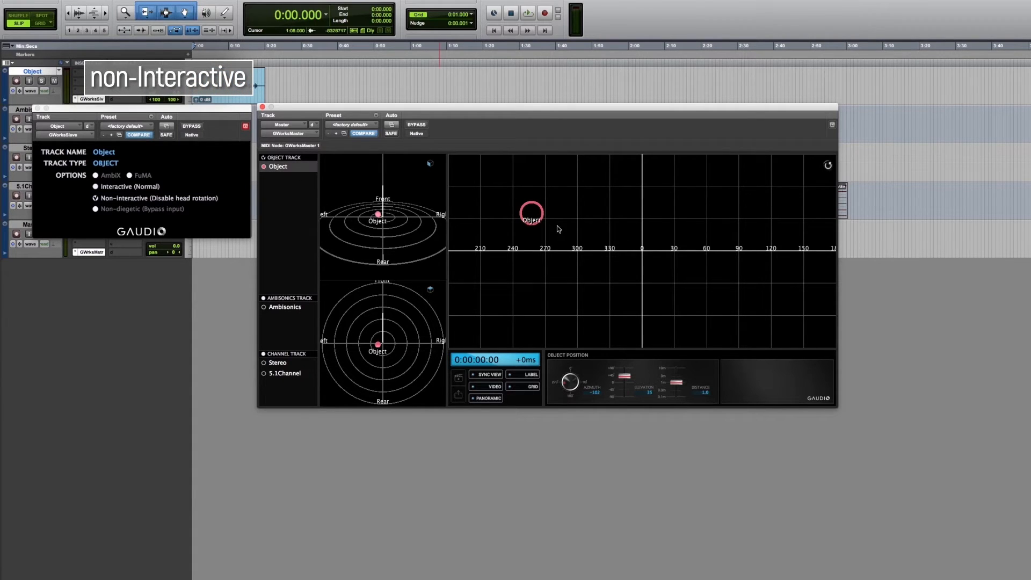
With the Object track non-interactive, play again and sweep the source right and back left
left_click(526, 12)
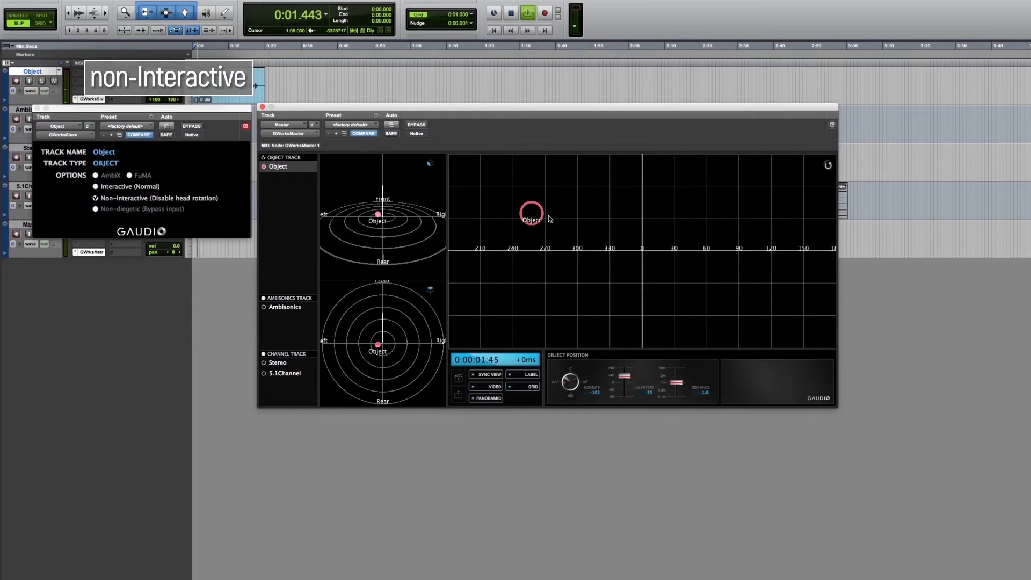
left_click_drag(530, 214, 756, 217)
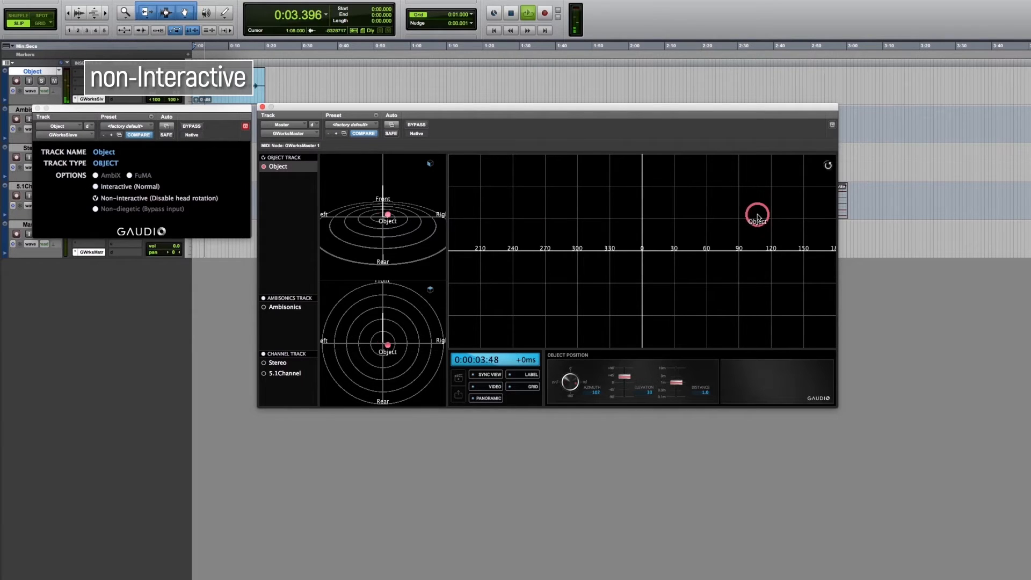
left_click_drag(756, 217, 520, 219)
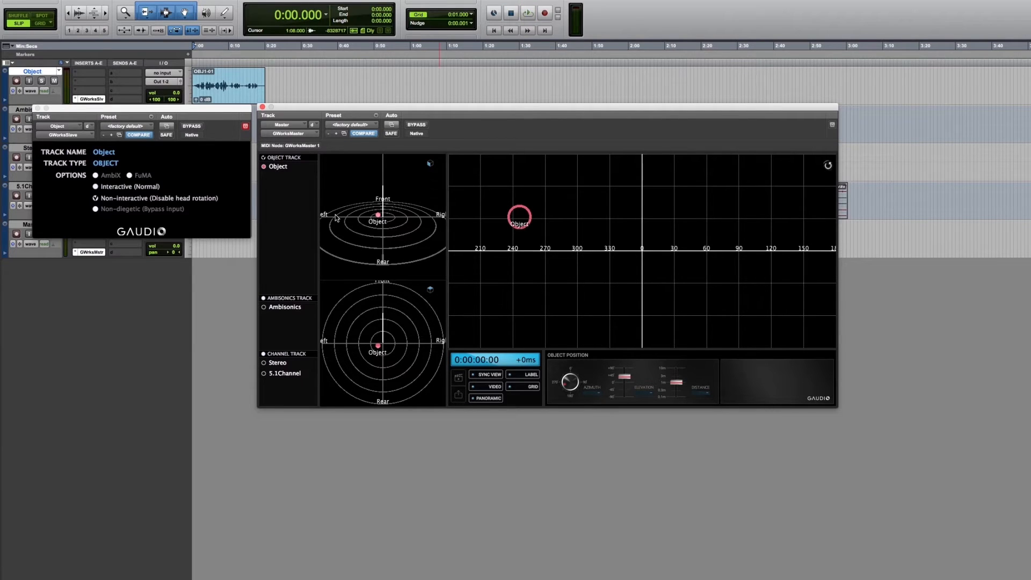
mouse_move(281, 211)
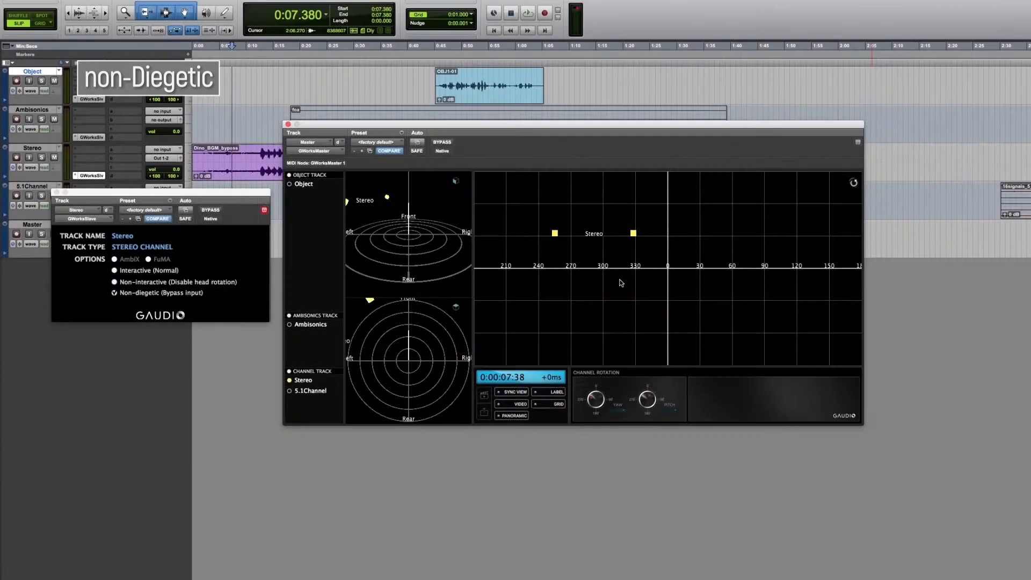
Play the session with the Stereo track non-diegetic and Ambisonics set to AmbiX
left_click(526, 12)
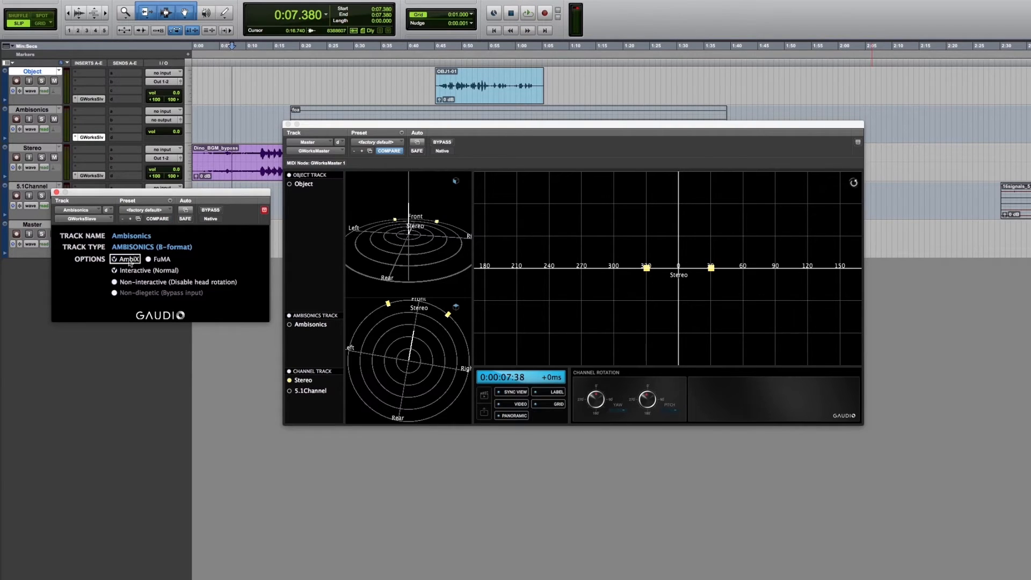
mouse_move(105, 235)
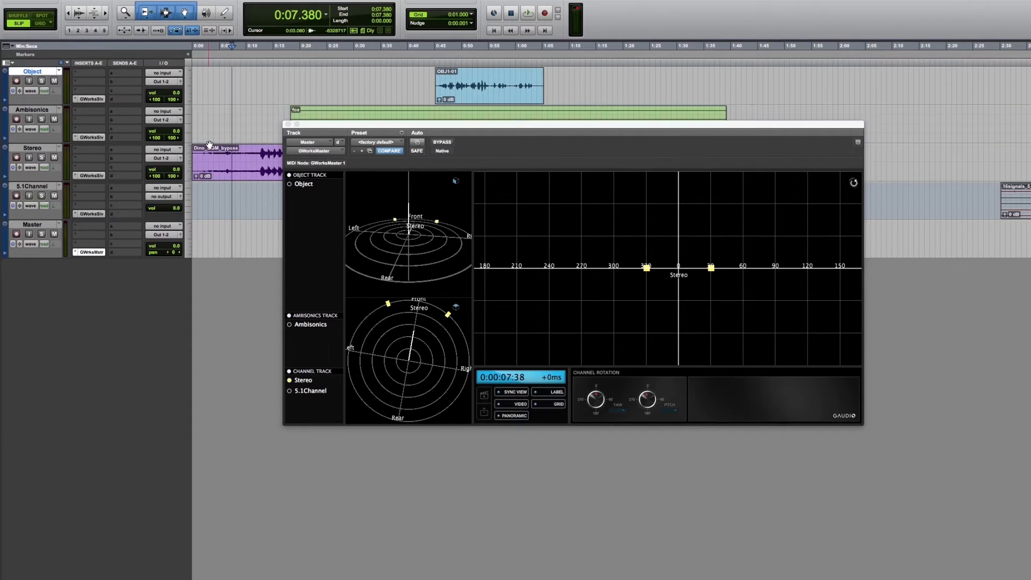
Enable all four tracks so Object, Ambisonics, Stereo and 5.1Channel appear on the master map
left_click(163, 187)
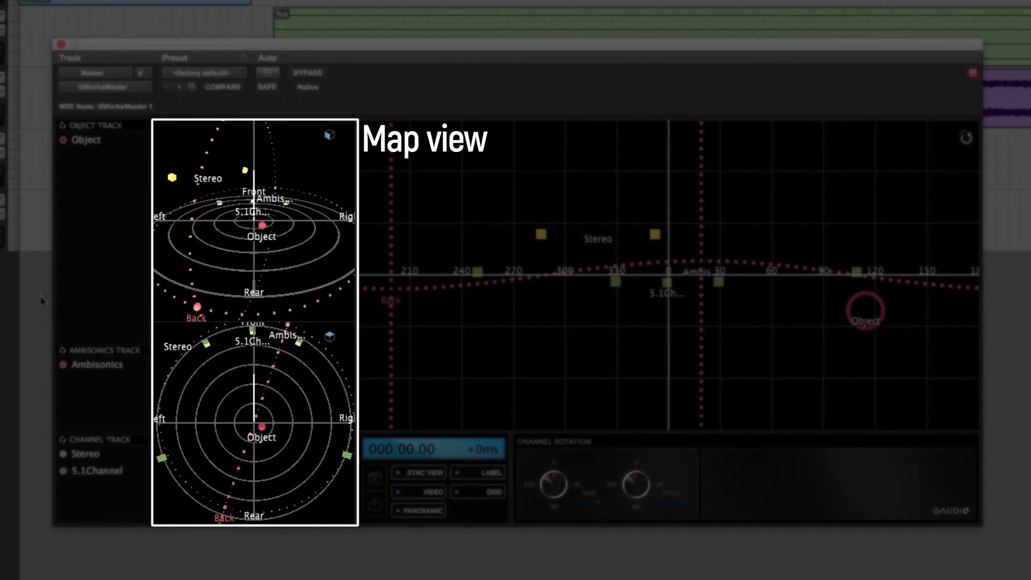
left_click(417, 491)
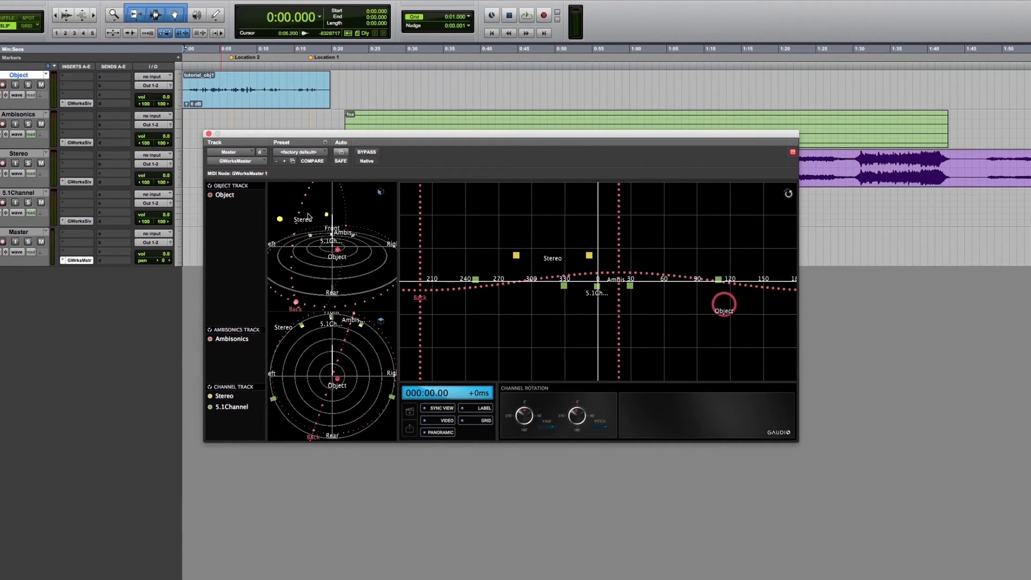
mouse_move(153, 296)
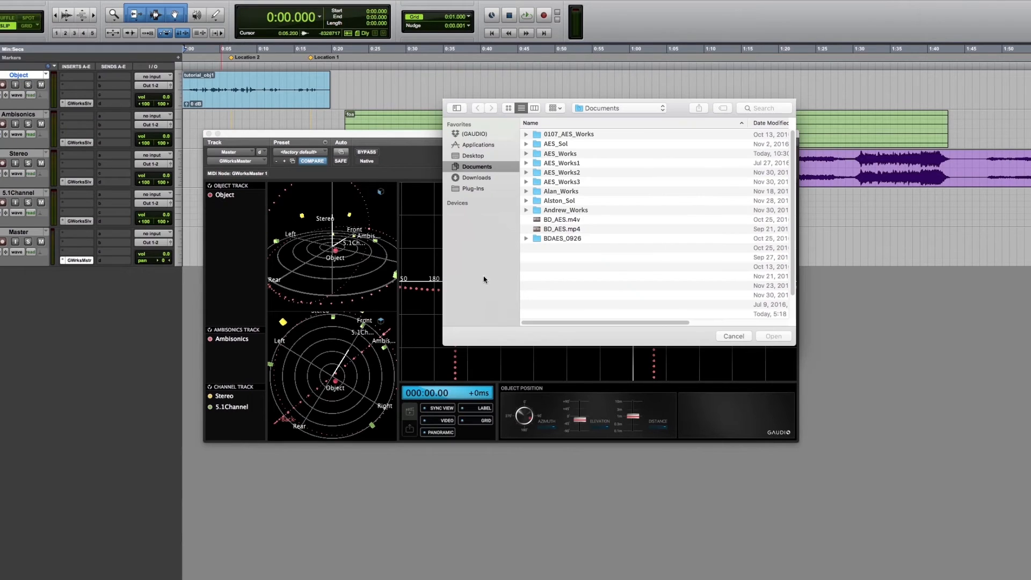
Load the 360 video file from Documents behind the master panning map
left_click(732, 336)
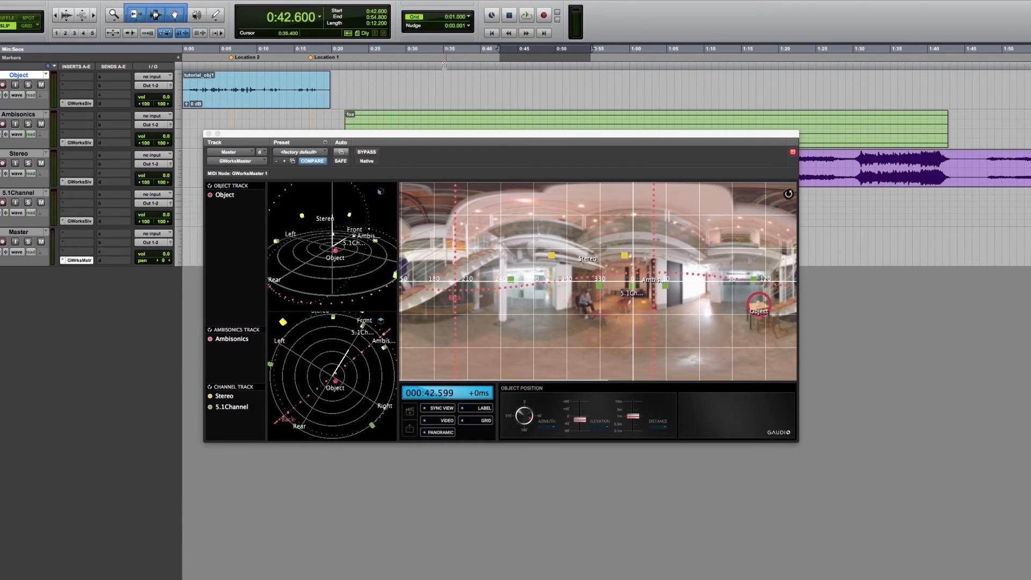
Move the playhead to 0:17.200 and enable SYNC VIEW so the video follows the session
left_click(311, 48)
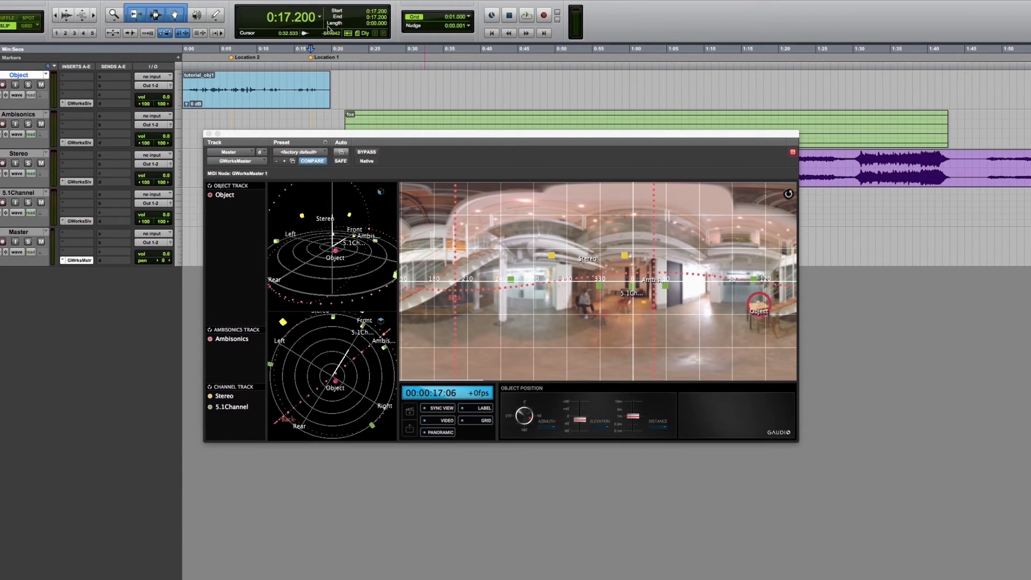
left_click(318, 18)
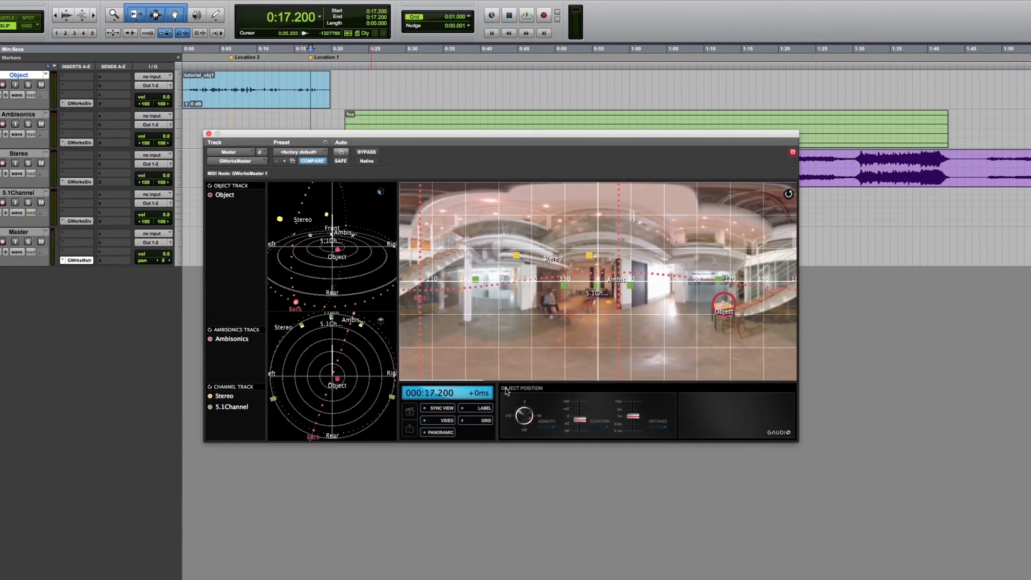
Toggle the LABEL, VIDEO and GRID overlays off and back on over the master map
left_click(476, 408)
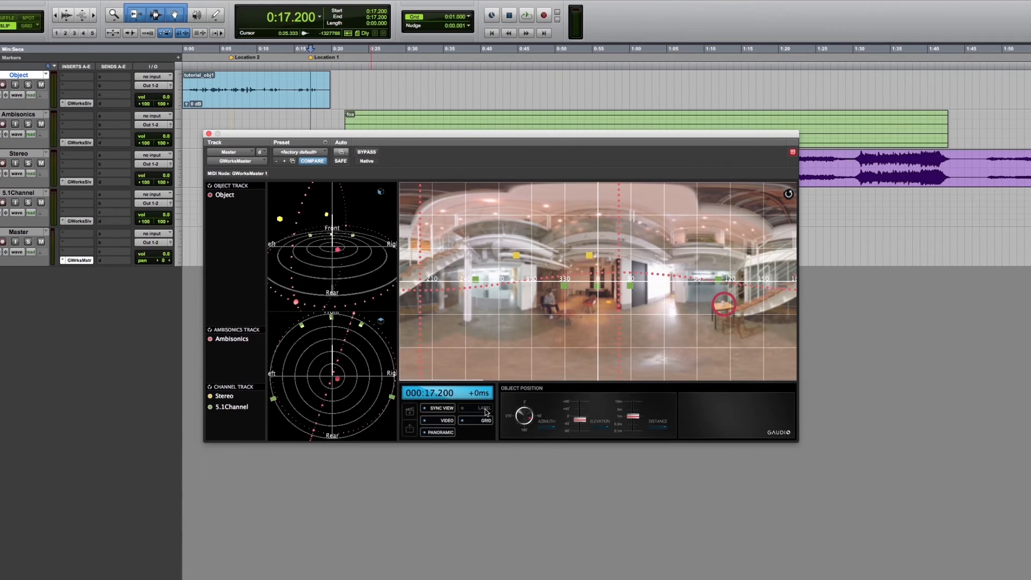
left_click(462, 408)
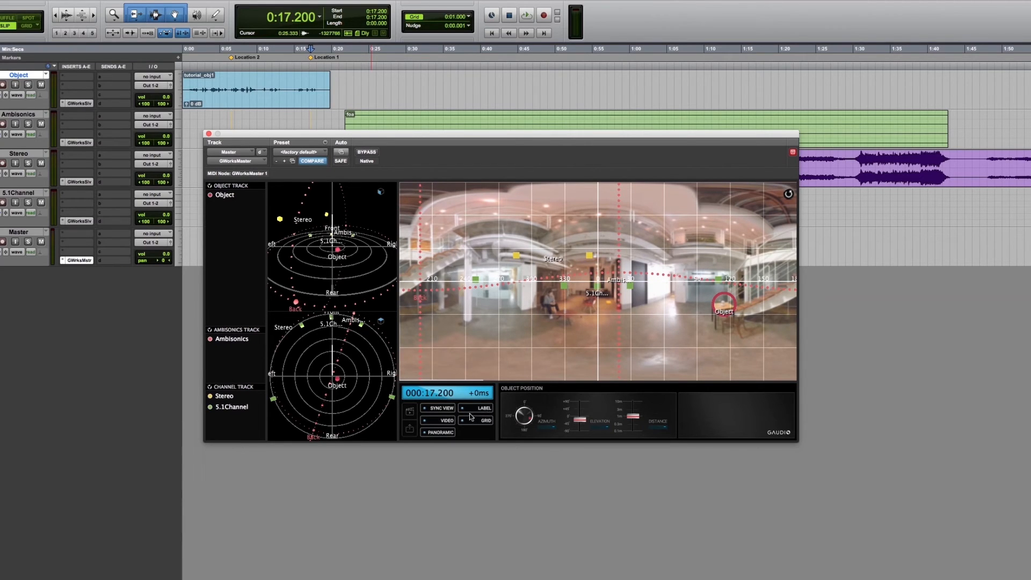
left_click(438, 420)
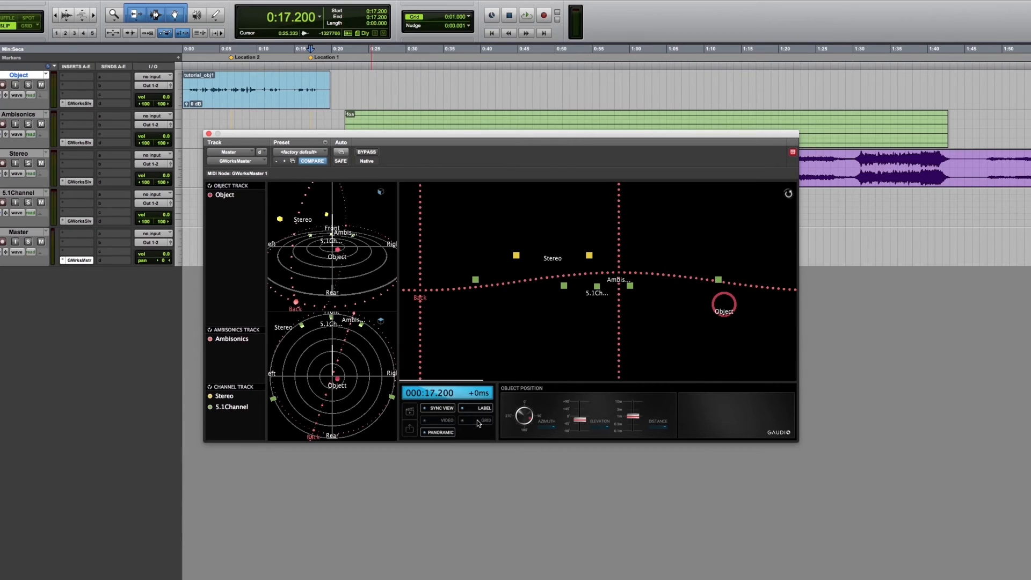
left_click(479, 420)
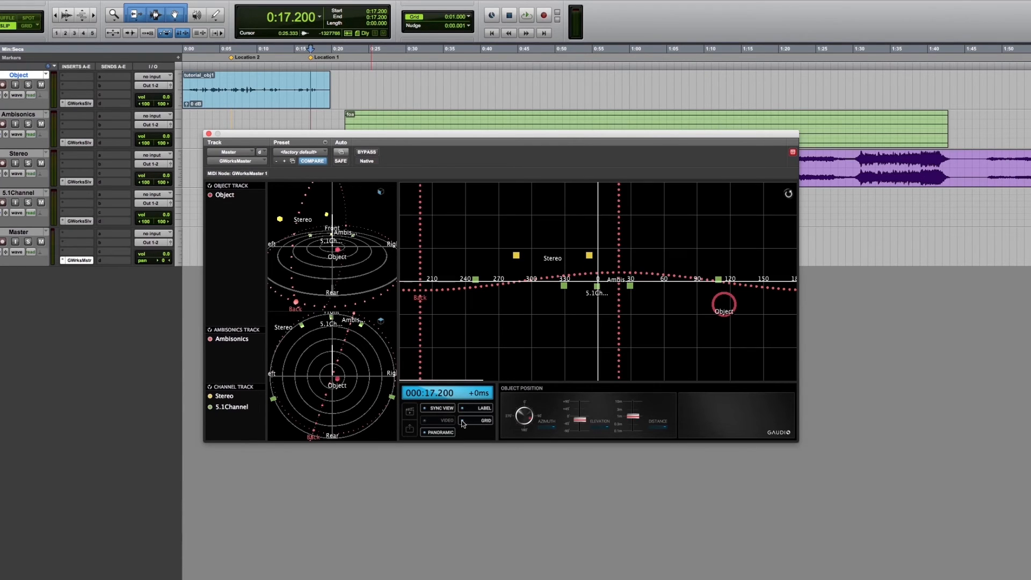
left_click(440, 420)
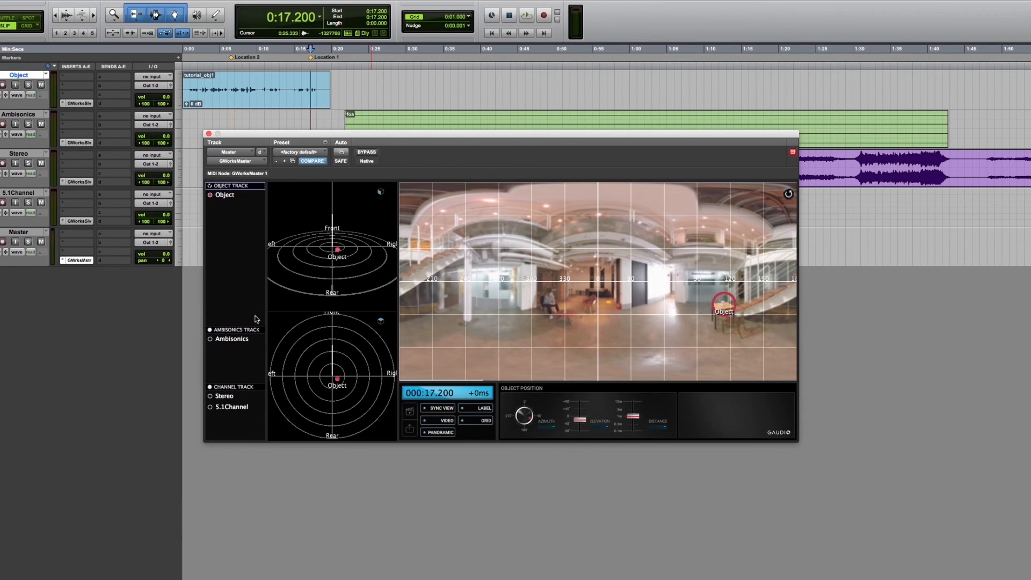
mouse_move(544, 318)
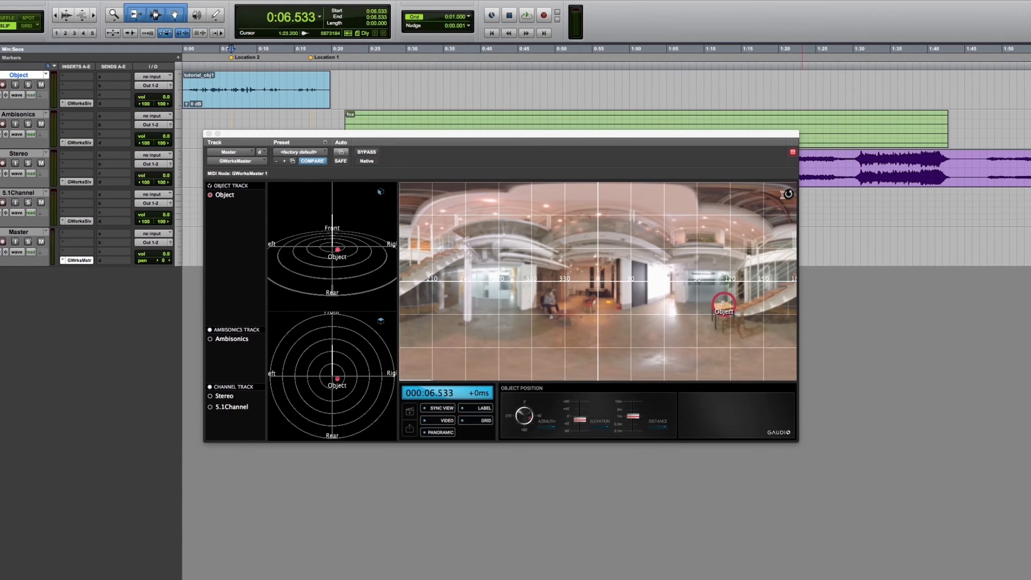
Switch the 360 video from panoramic to perspective view and play while looking around
left_click(525, 14)
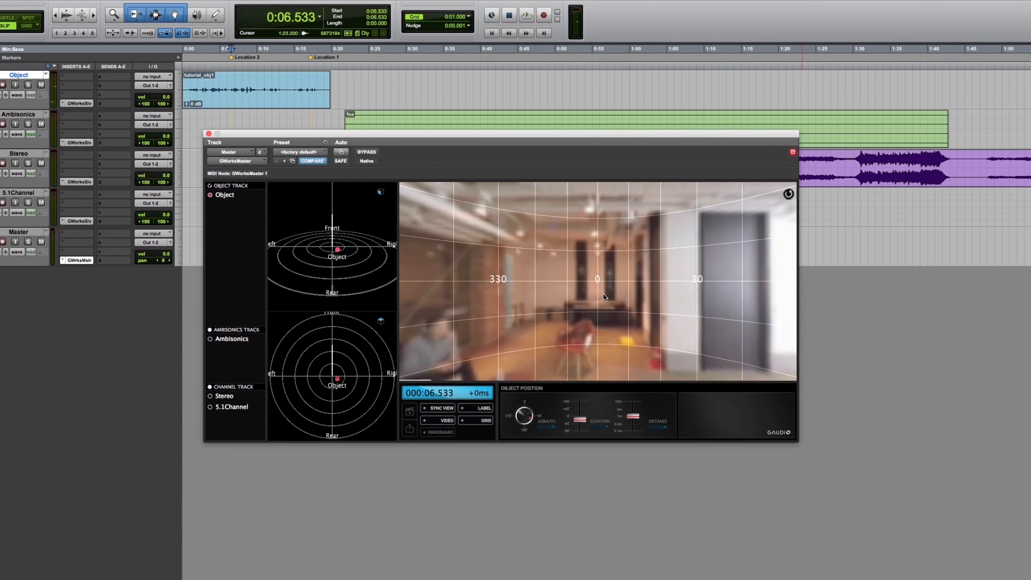
left_click(526, 14)
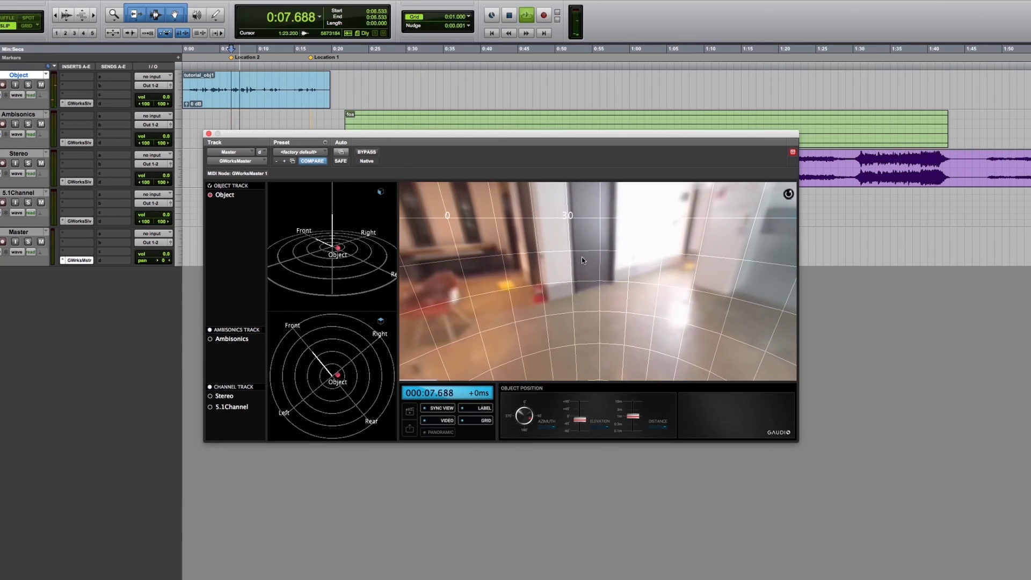